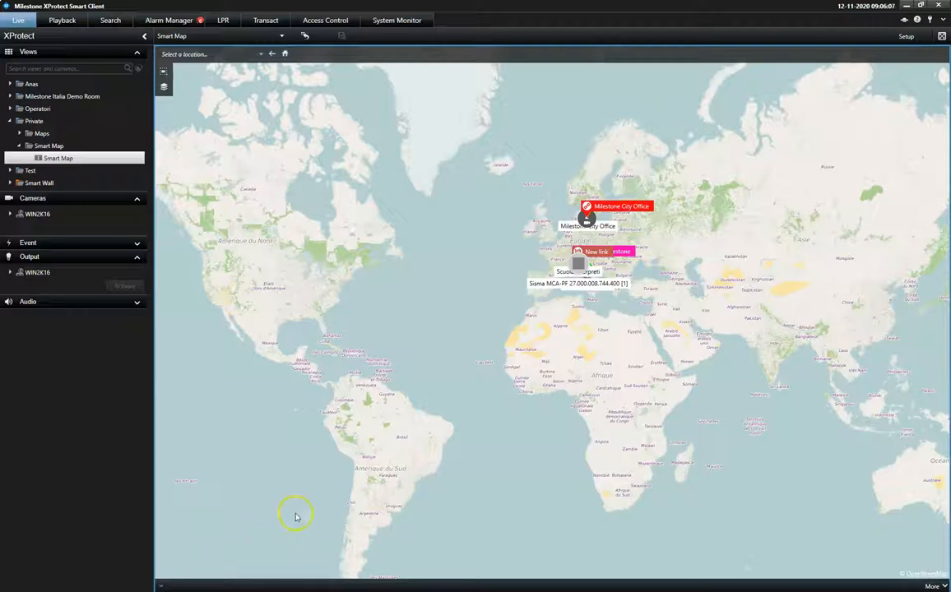
mouse_move(548, 392)
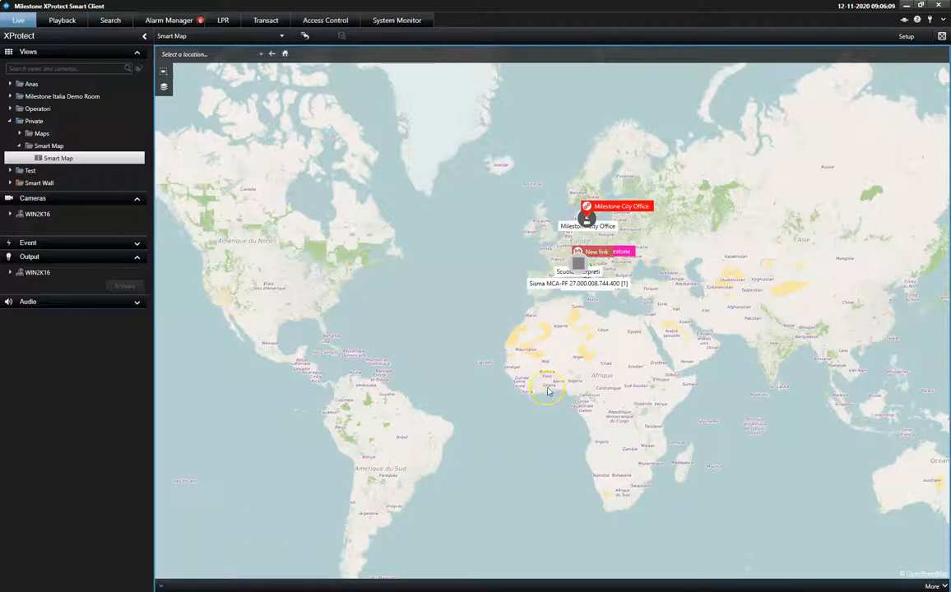
mouse_move(576, 365)
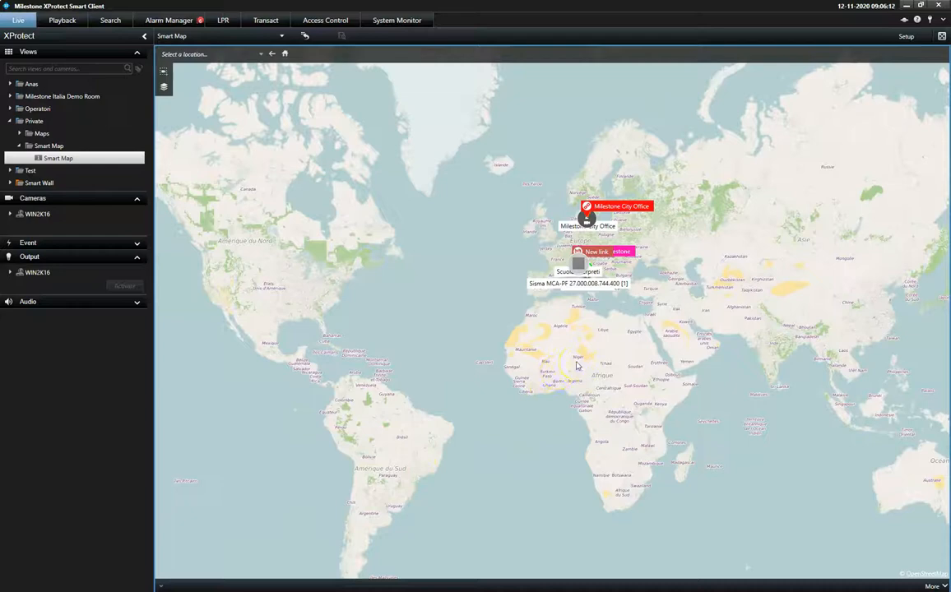
- Jump to Milestone HQ via its map link, then back to the Milestone City Office street map
scroll("up", 3)
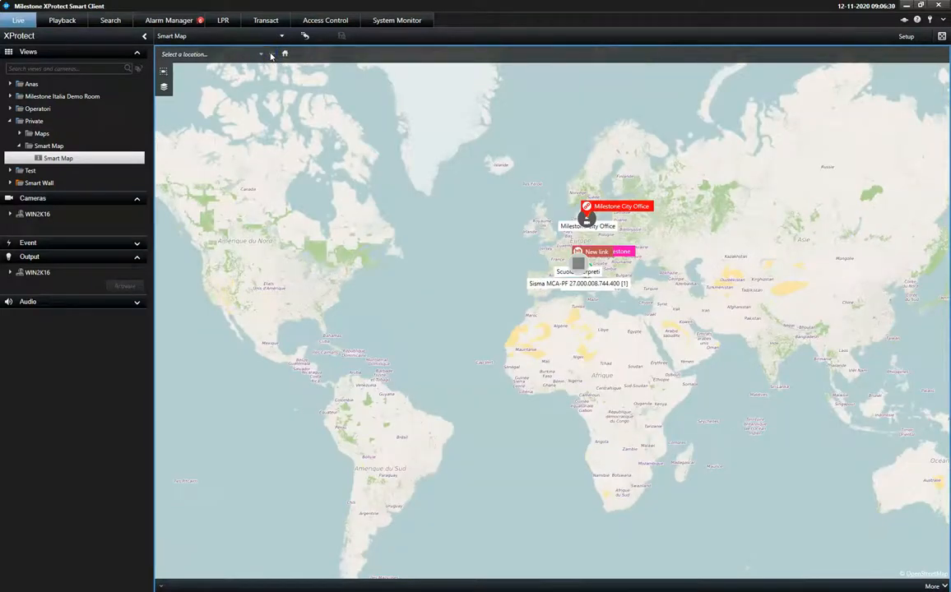
mouse_move(428, 82)
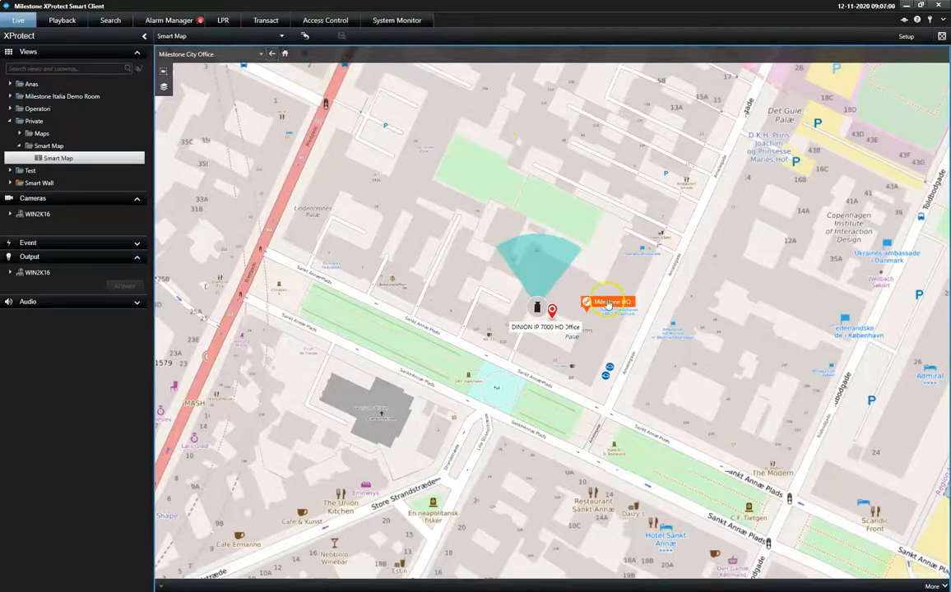
left_click(609, 303)
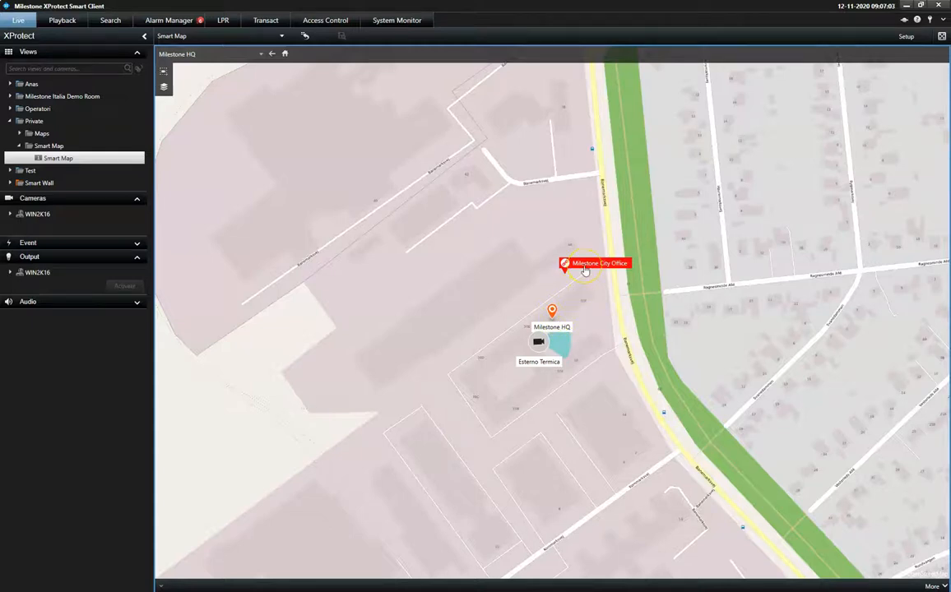
left_click(584, 264)
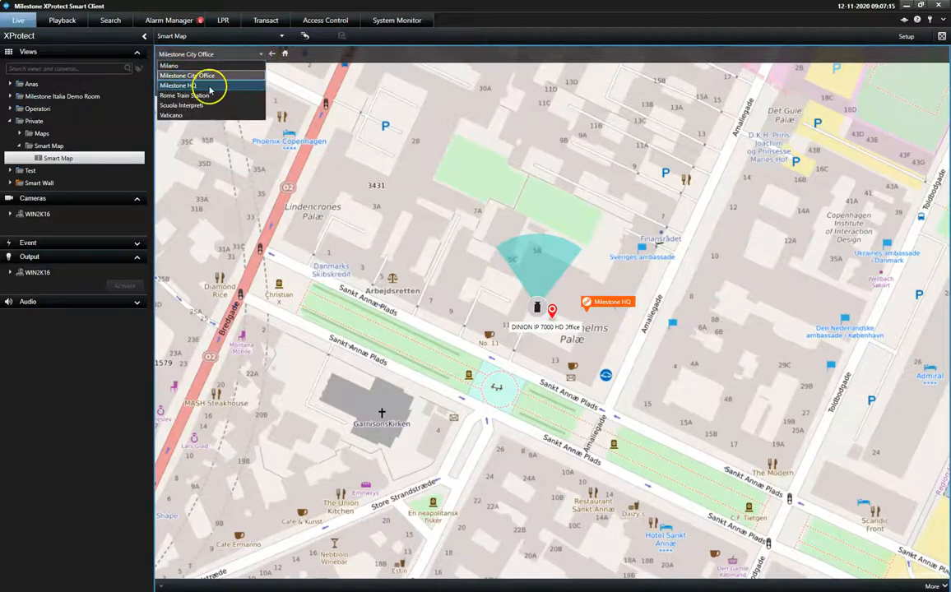
- Switch the map location to Milestone HQ, then Rome Train Station, and show the City Office camera preview
left_click(177, 86)
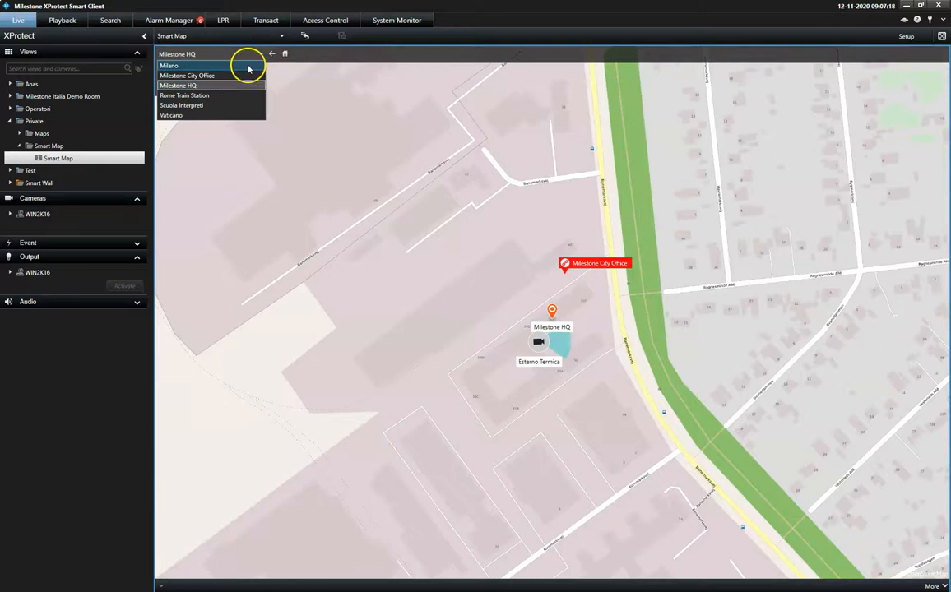
left_click(184, 96)
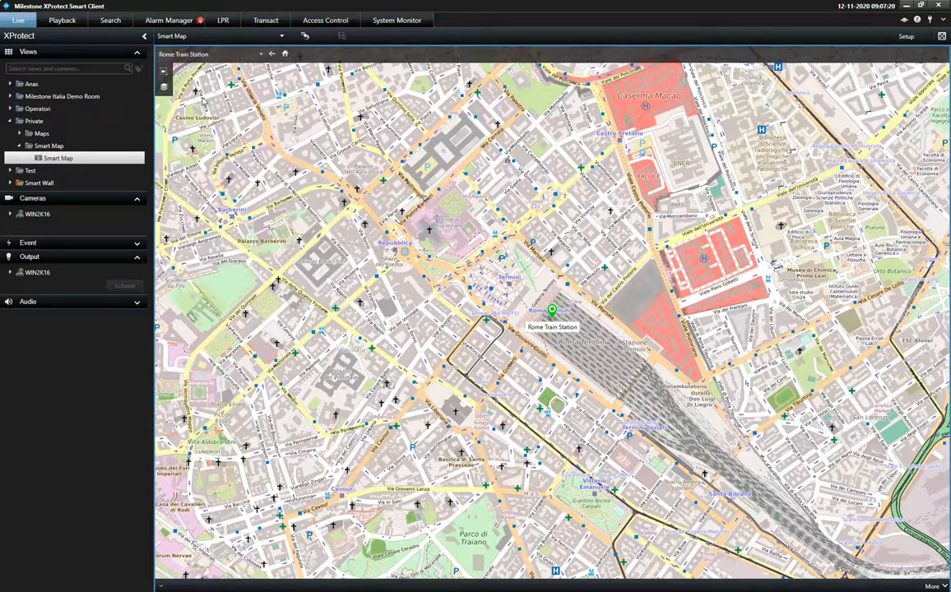
left_click(262, 53)
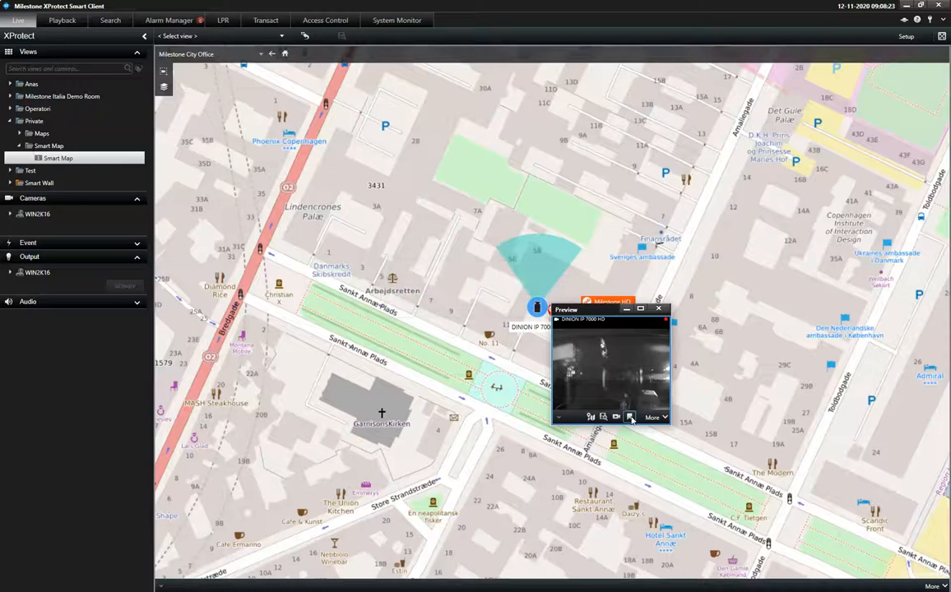
- Use the DINION camera preview's toolbar, then close the live preview
left_click(655, 418)
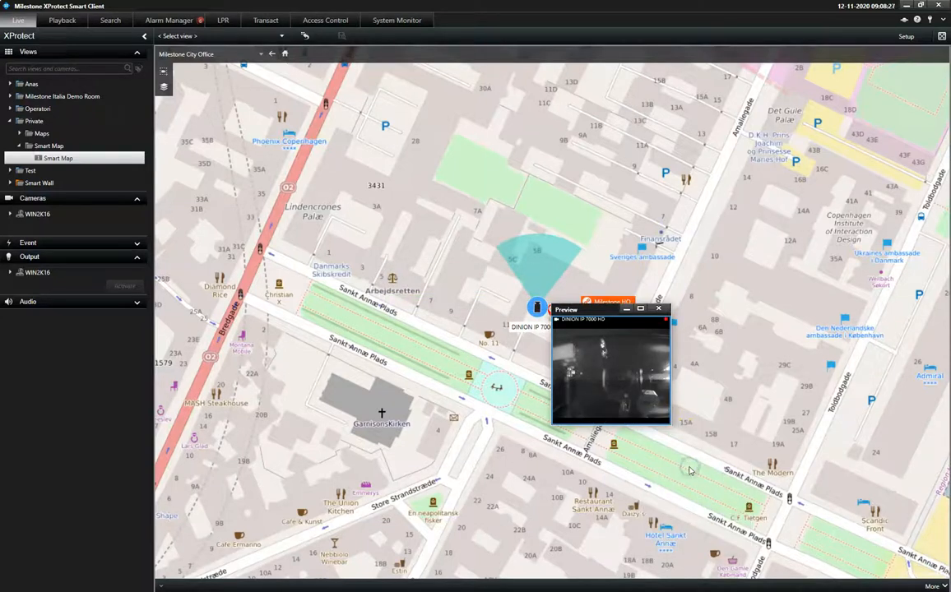
mouse_move(675, 344)
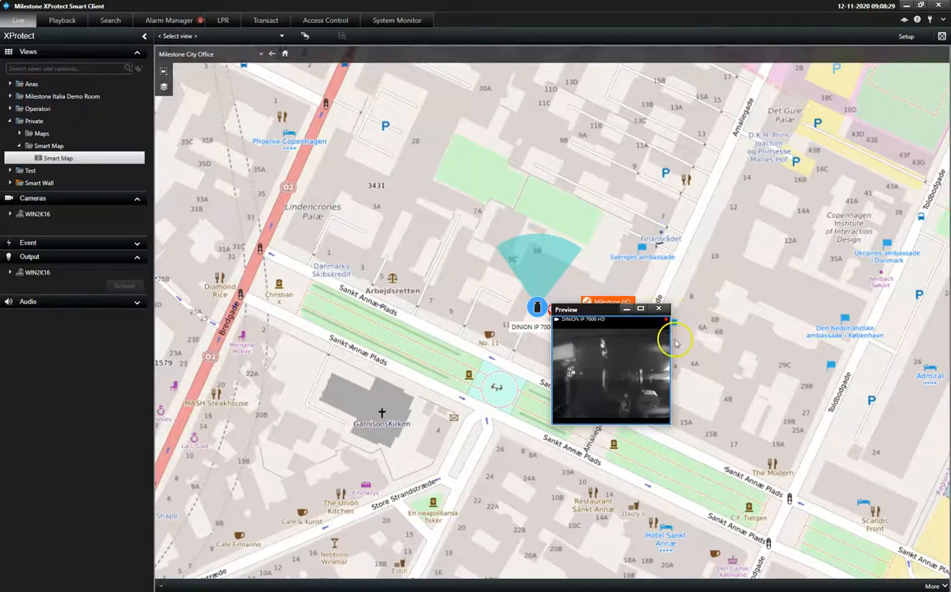
left_click(658, 310)
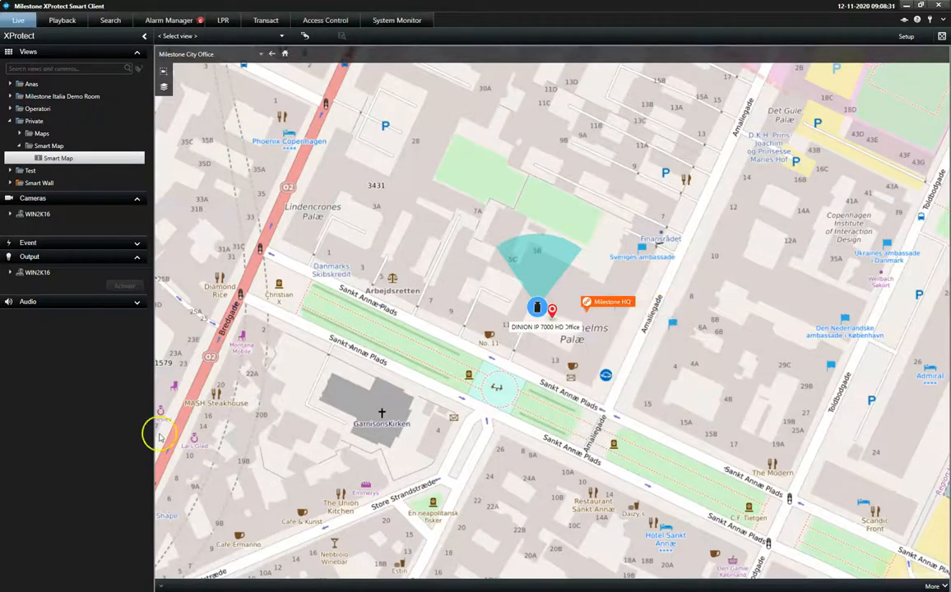
- Expand the Smart Wall Milestone views, show Milestone HQ, and bring up Monitor 1's Send View To options
left_click(19, 182)
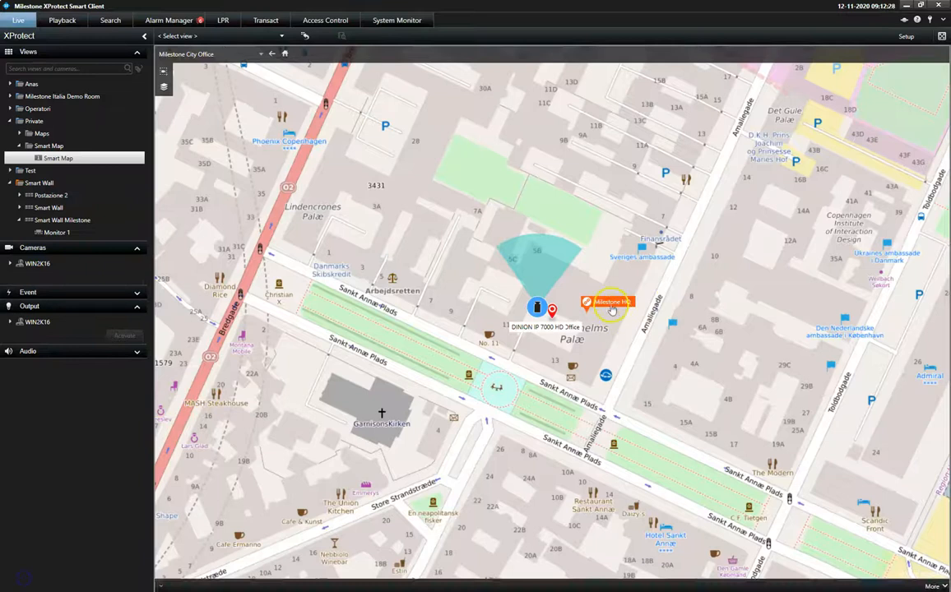
left_click(612, 302)
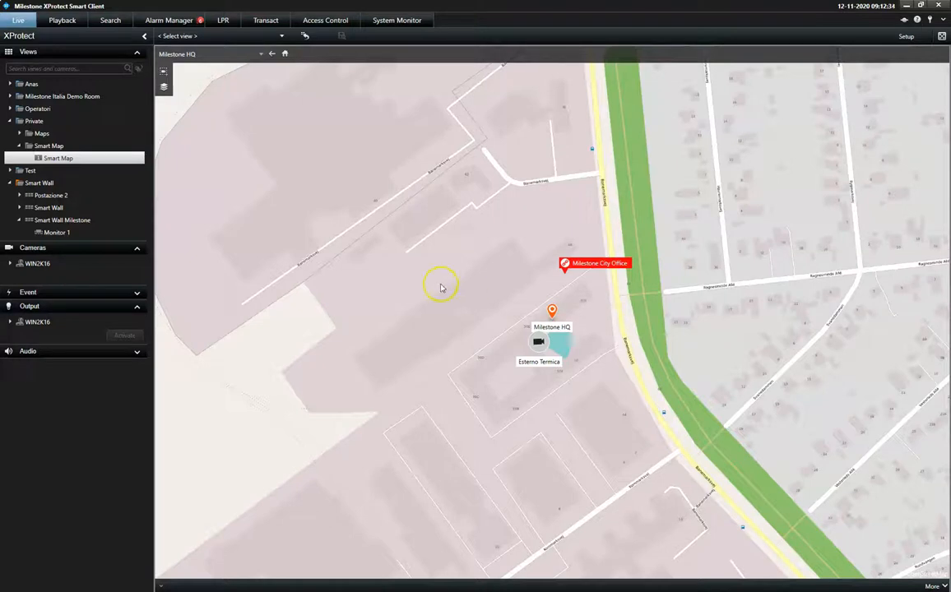
right_click(56, 232)
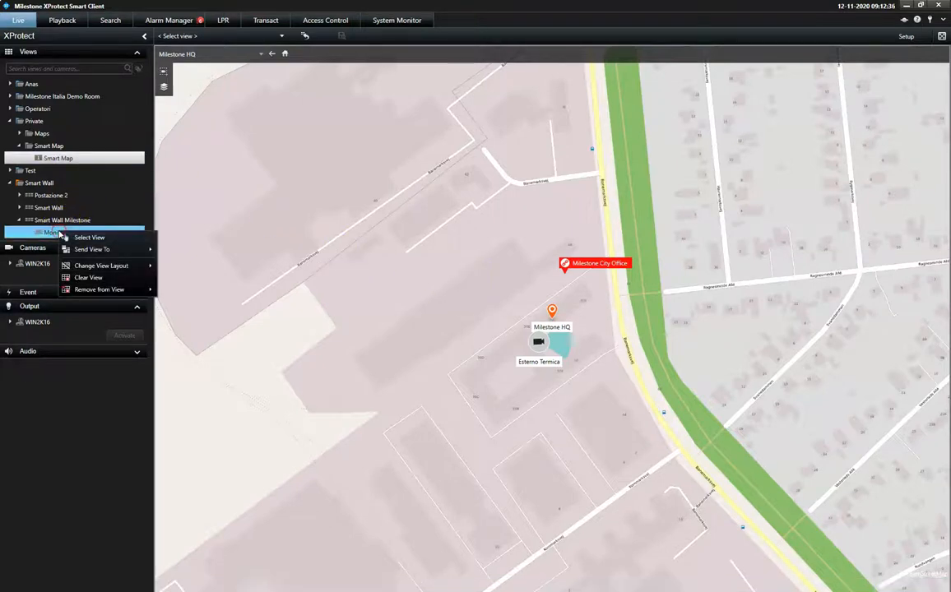
mouse_move(92, 250)
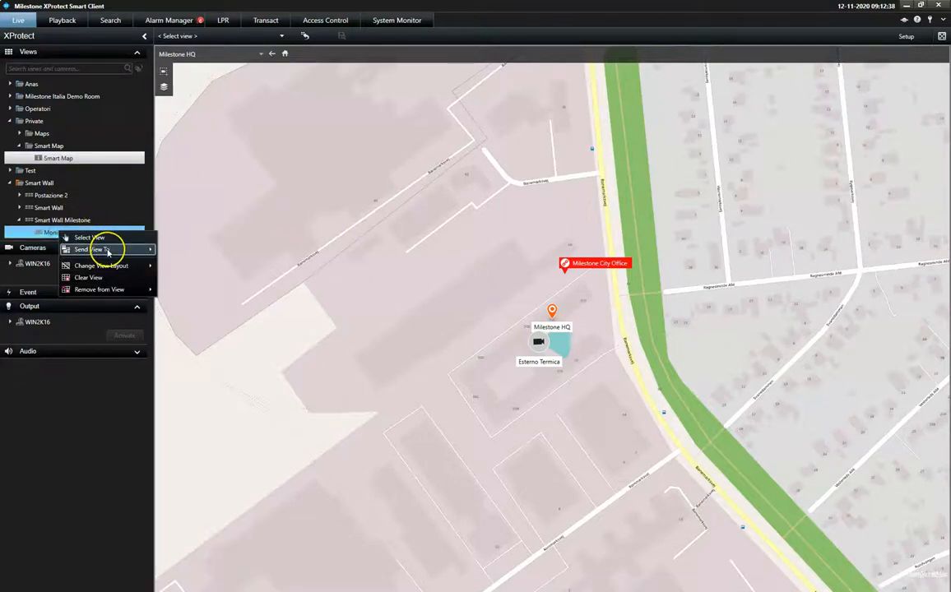